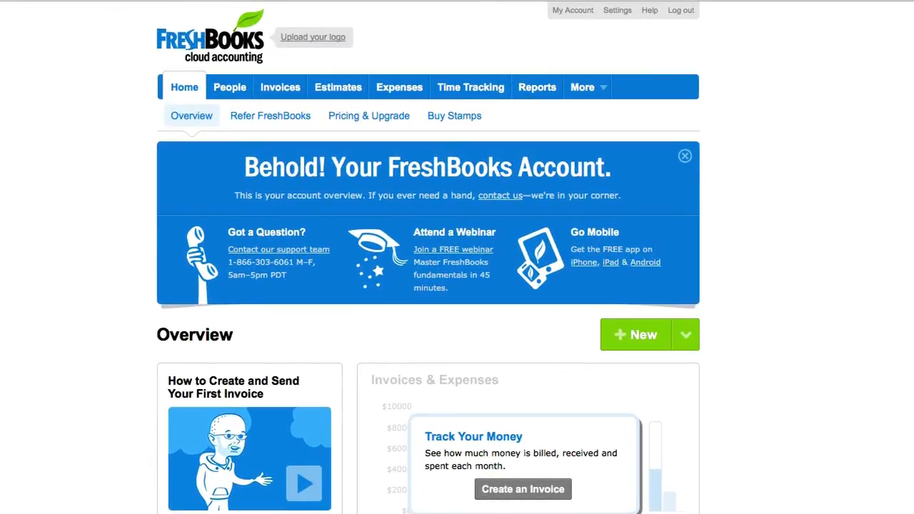
{"action": "mouse_move", "coordinate": [191, 111]}
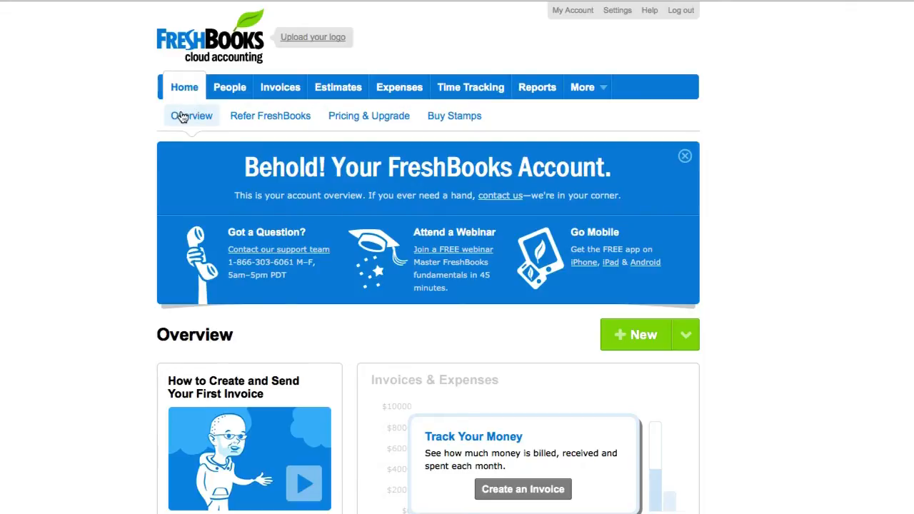
- Go to the People section to reach the blank New Client form
{"action": "left_click", "coordinate": [228, 87]}
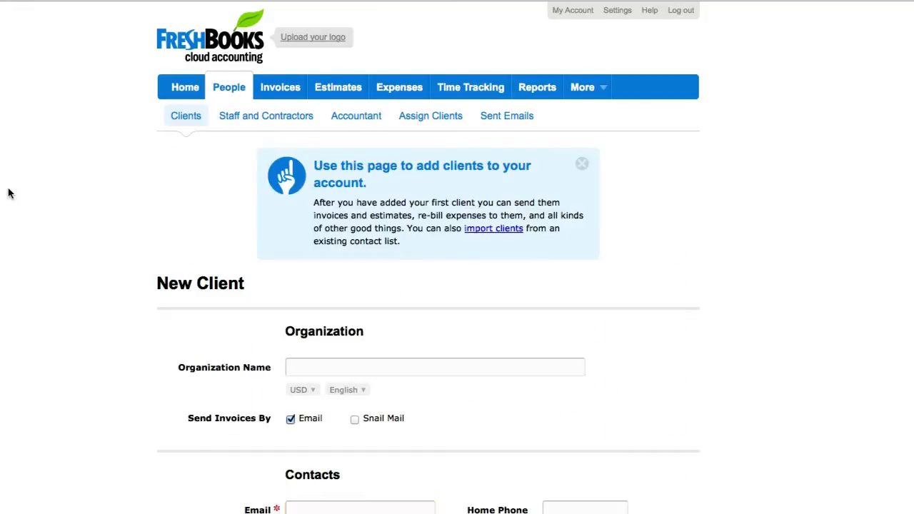
{"action": "mouse_move", "coordinate": [284, 327]}
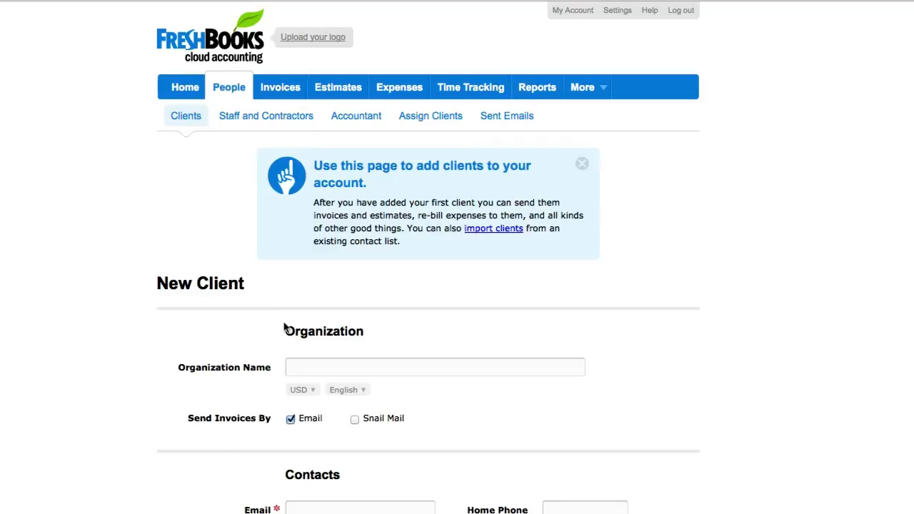
{"action": "scroll", "scroll_direction": "down", "scroll_amount": 3}
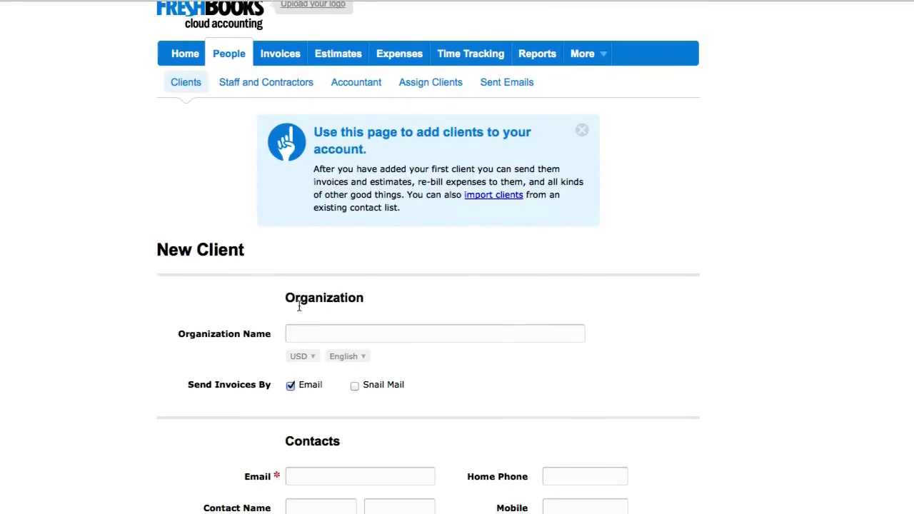
{"action": "mouse_move", "coordinate": [300, 310]}
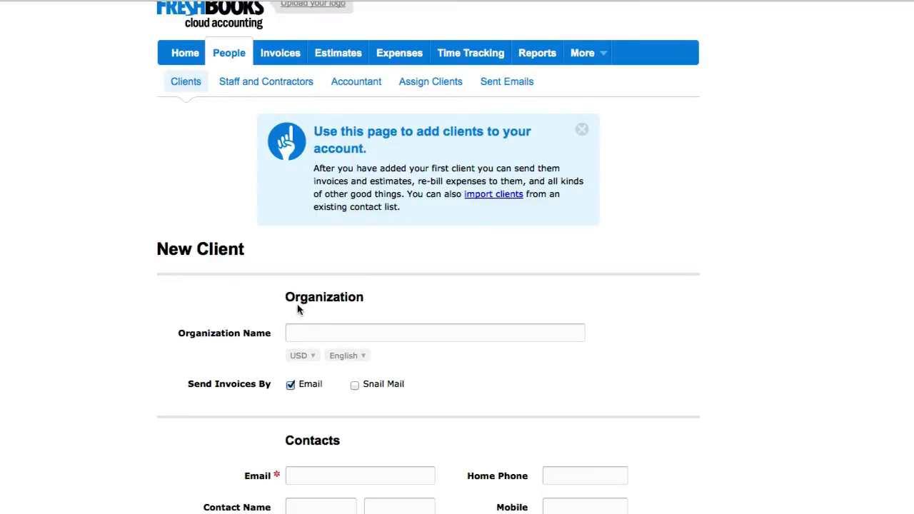
- Enter 'Bobs Bait & Tackle' as the organization name
{"action": "left_click", "coordinate": [434, 311]}
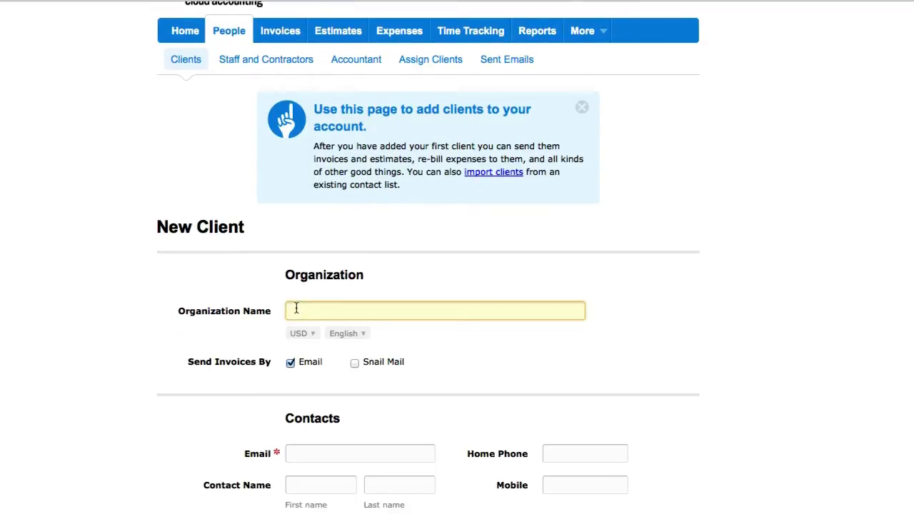
{"action": "type", "text": "Bobs"}
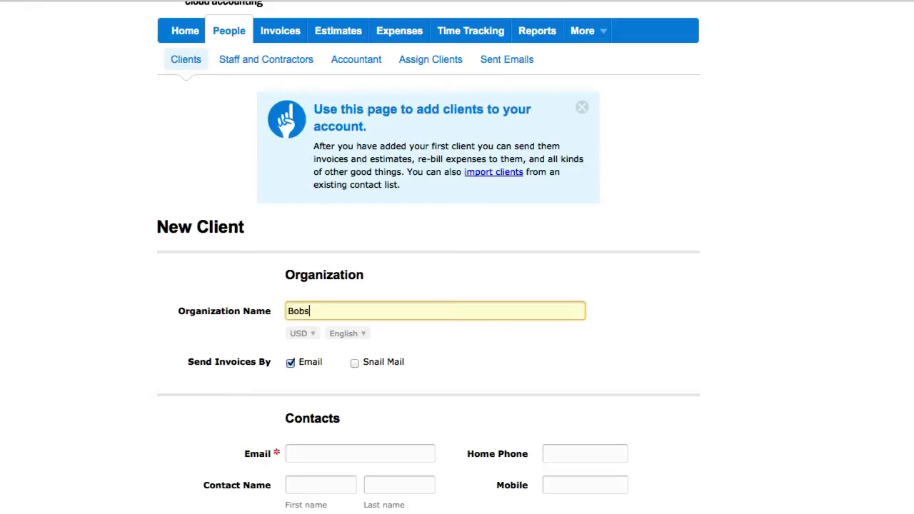
{"action": "type", "text": "Bait & Tackle"}
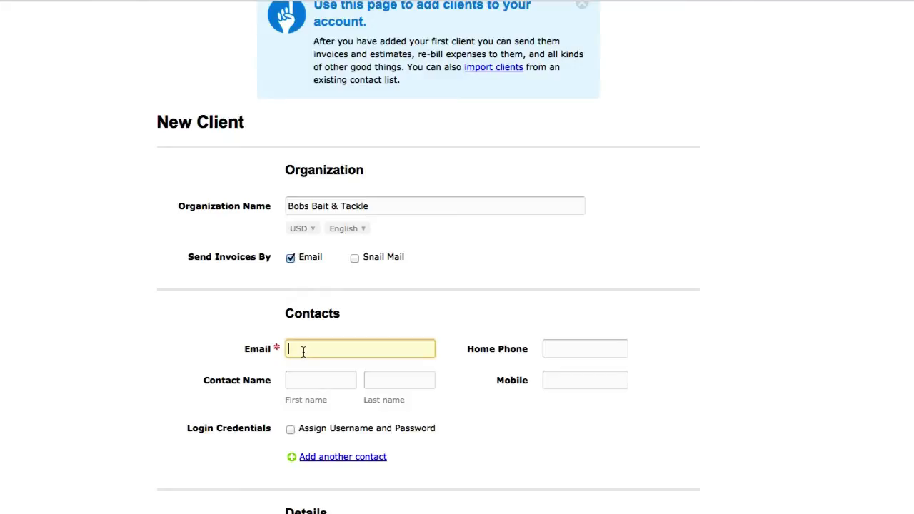
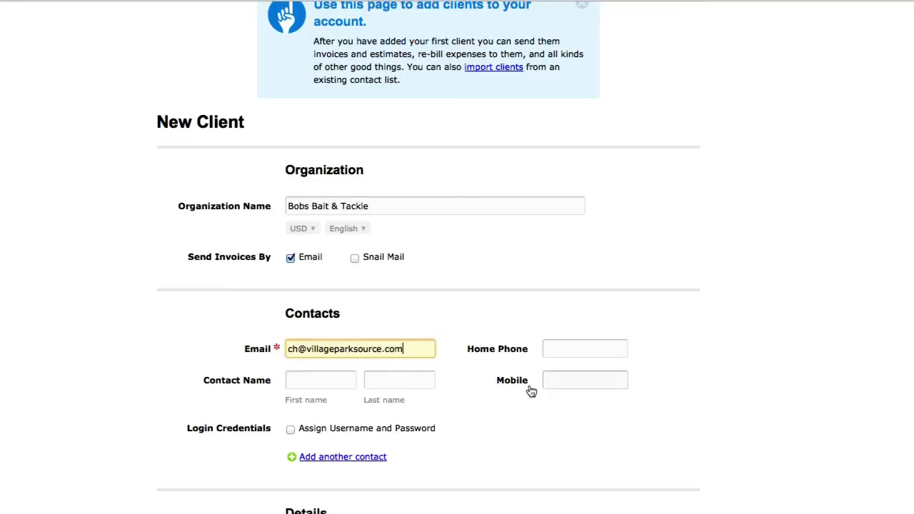
- Fill in the contact's email address and the first name Bob
{"action": "type", "text": "Bob"}
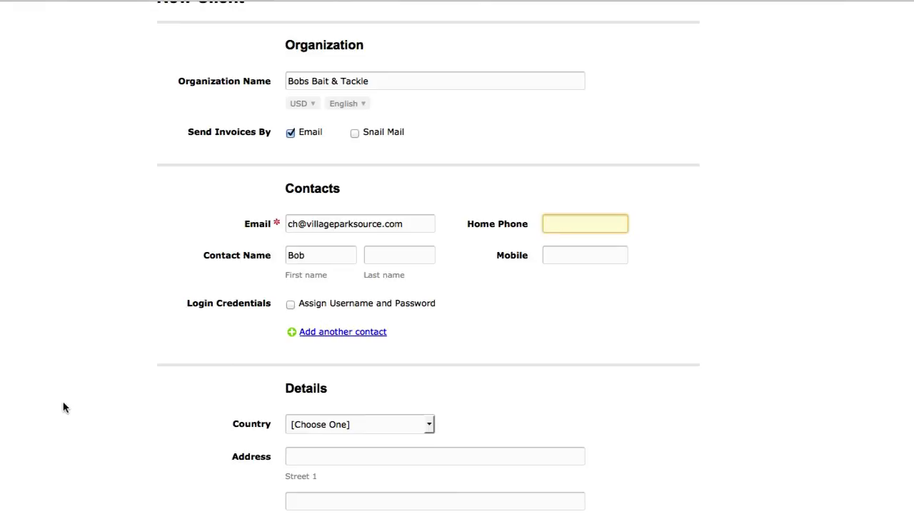
{"action": "left_click", "coordinate": [585, 222]}
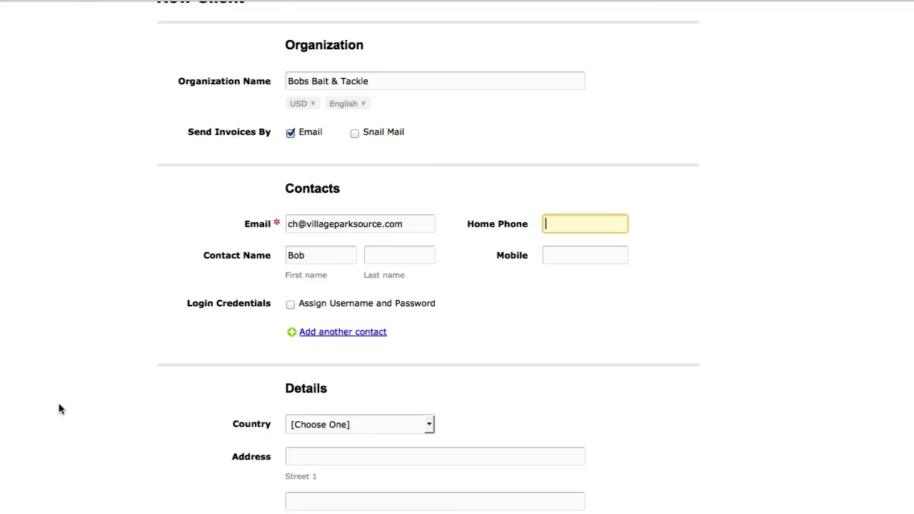
- Save the form so Bobs Bait & Tackle is created as a client
{"action": "scroll", "scroll_direction": "down", "scroll_amount": 3}
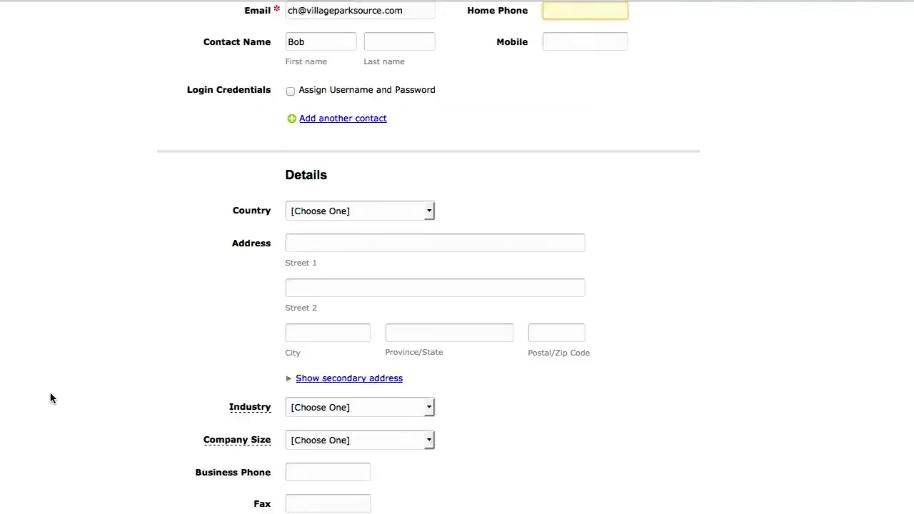
{"action": "scroll", "scroll_direction": "down", "scroll_amount": 3}
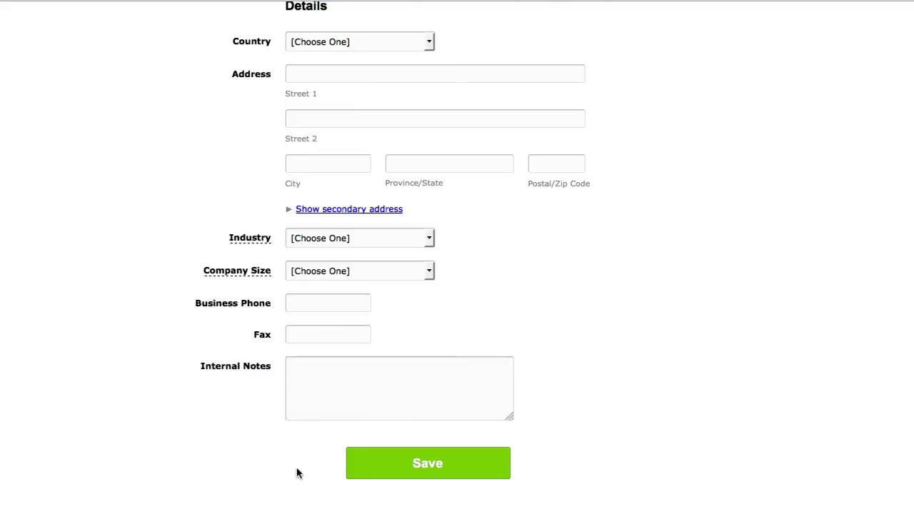
{"action": "mouse_move", "coordinate": [285, 474]}
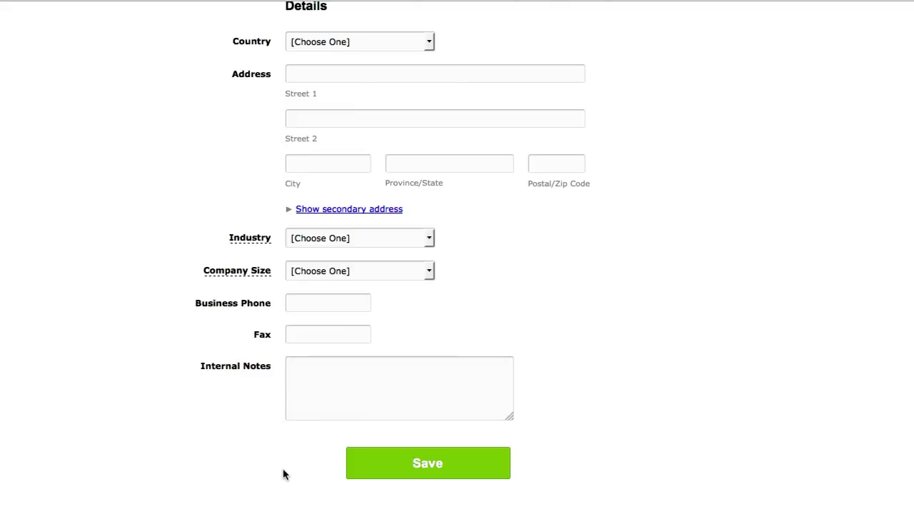
{"action": "left_click", "coordinate": [427, 462]}
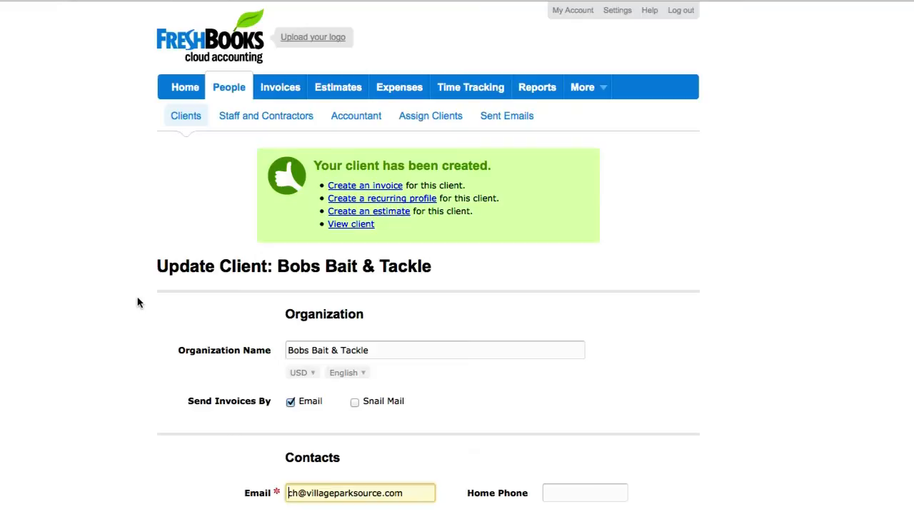
{"action": "mouse_move", "coordinate": [124, 318]}
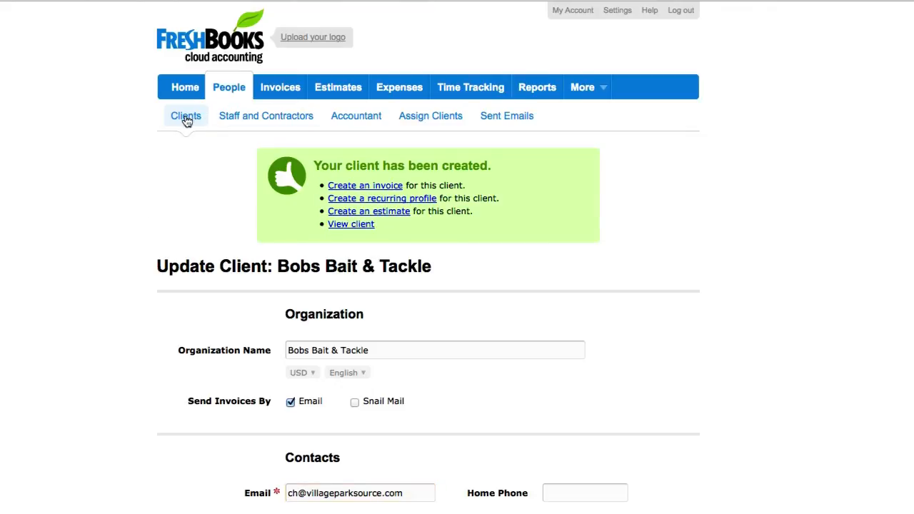
- View the Clients list showing Bobs Bait & Tackle with contact Bob and its email
{"action": "left_click", "coordinate": [186, 115]}
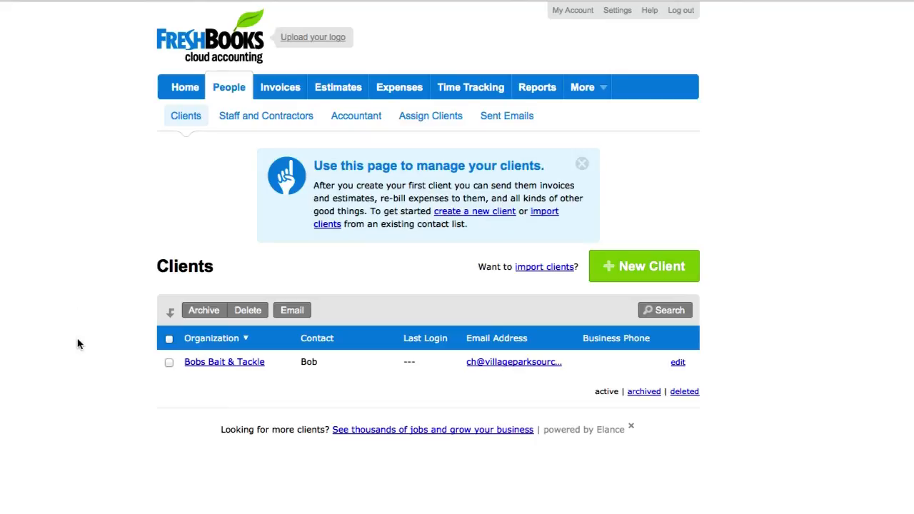
{"action": "mouse_move", "coordinate": [877, 387]}
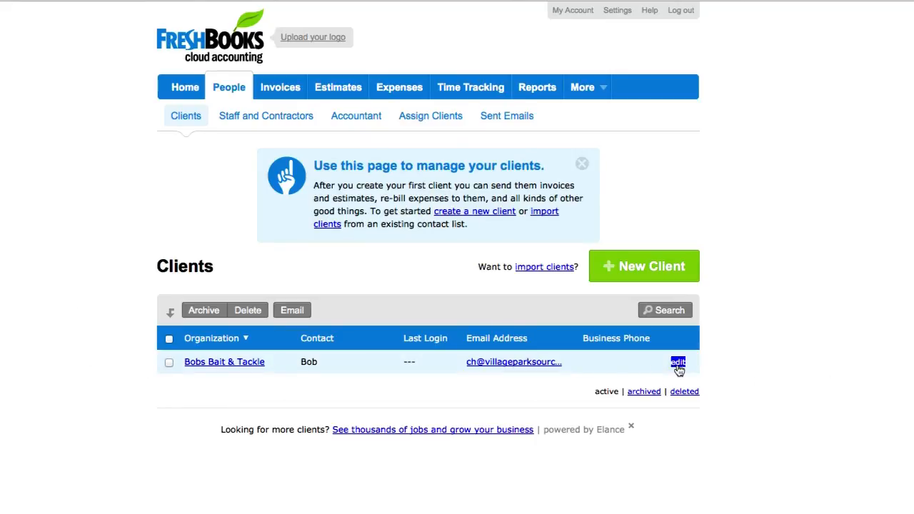
{"action": "mouse_move", "coordinate": [311, 357]}
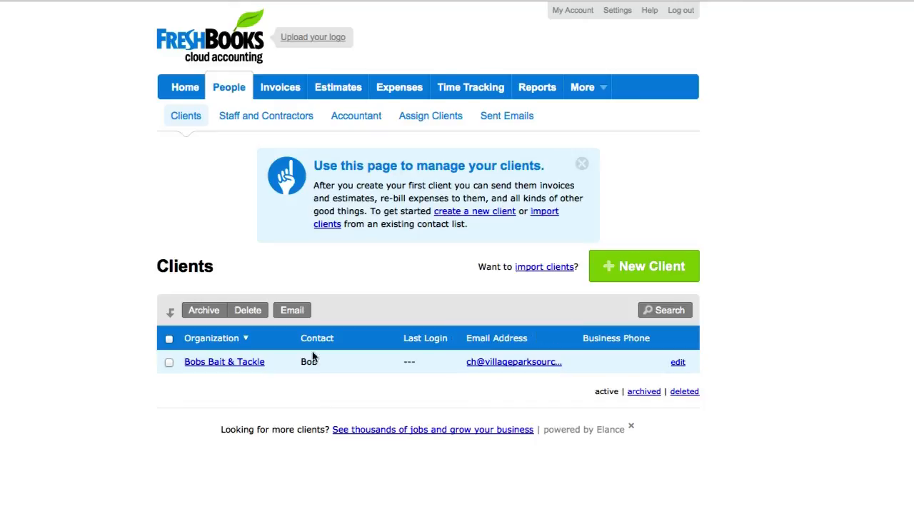